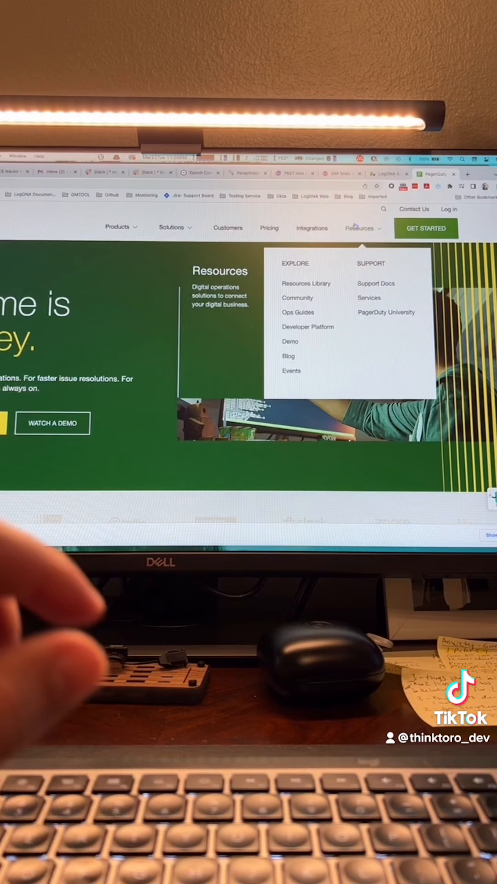
Switch to the Slack tab and scroll the IBM Cloud Platform, Logging and LogDNA workspace list
click(172, 227)
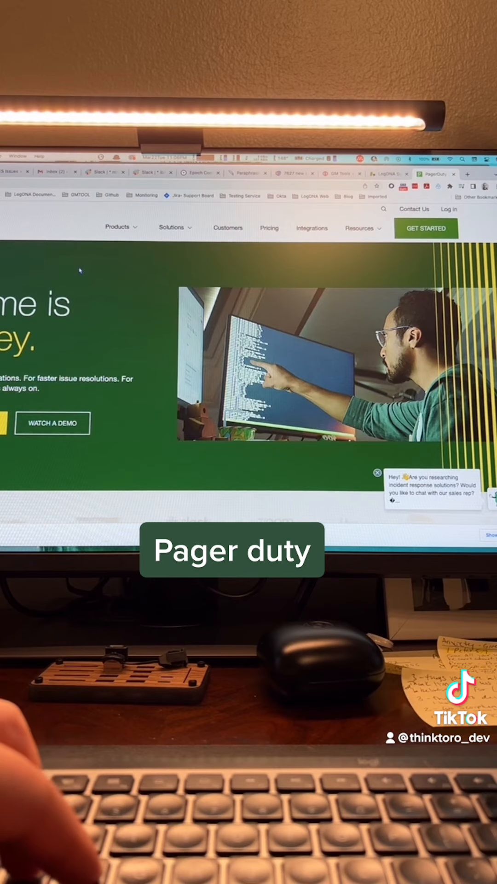
mouse_move(108, 276)
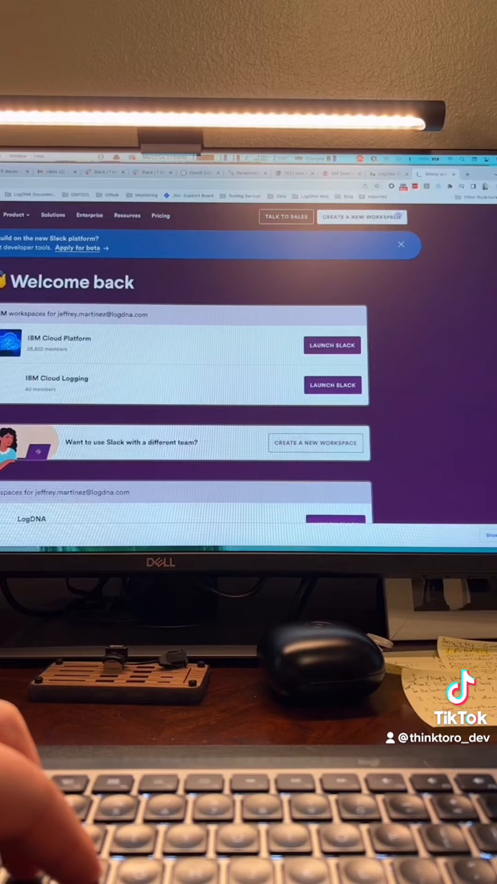
scroll(down, 3)
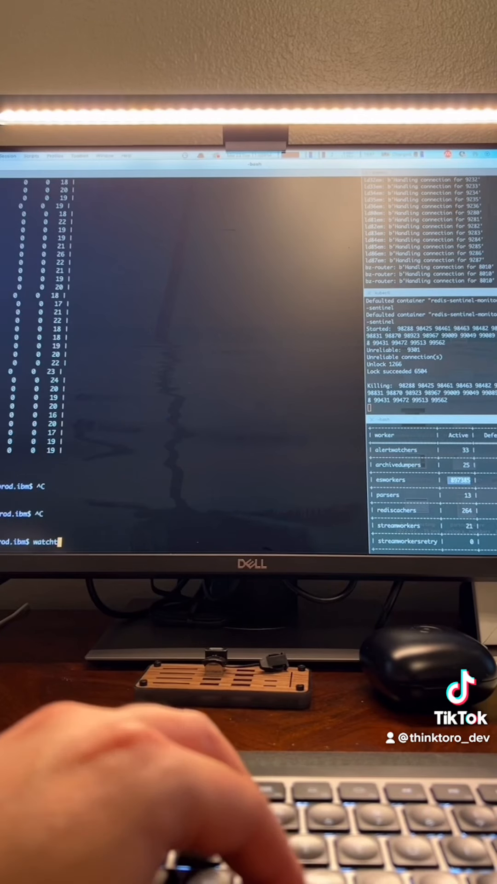
Enter the watchtv backlog command at the iTerm2 prompt beside the worker-count panes
text(v)
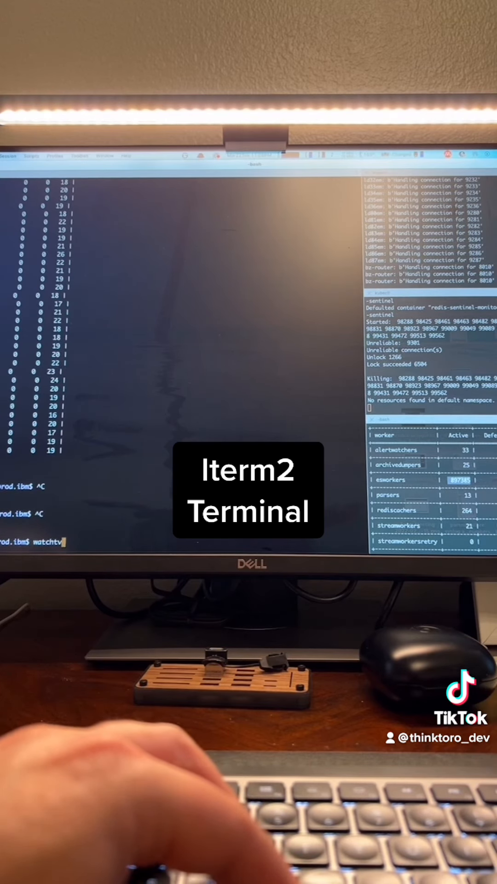
text(https://www.pagerduty.com)
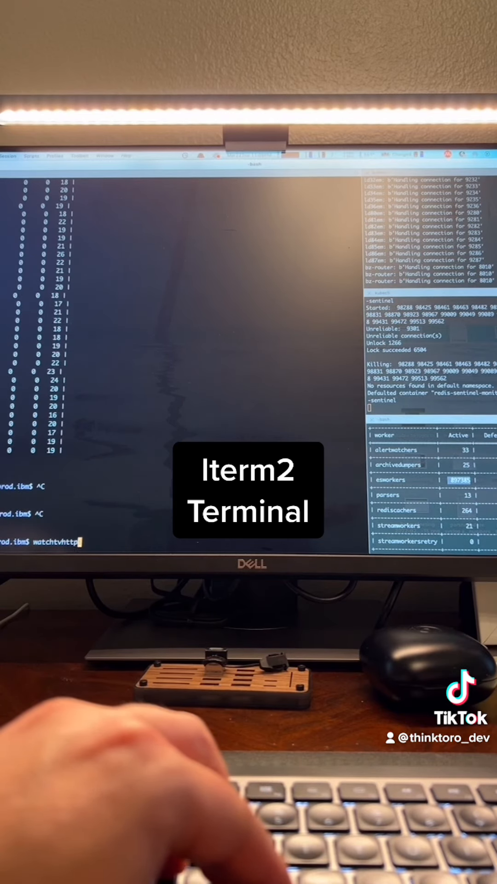
key(Backspace)
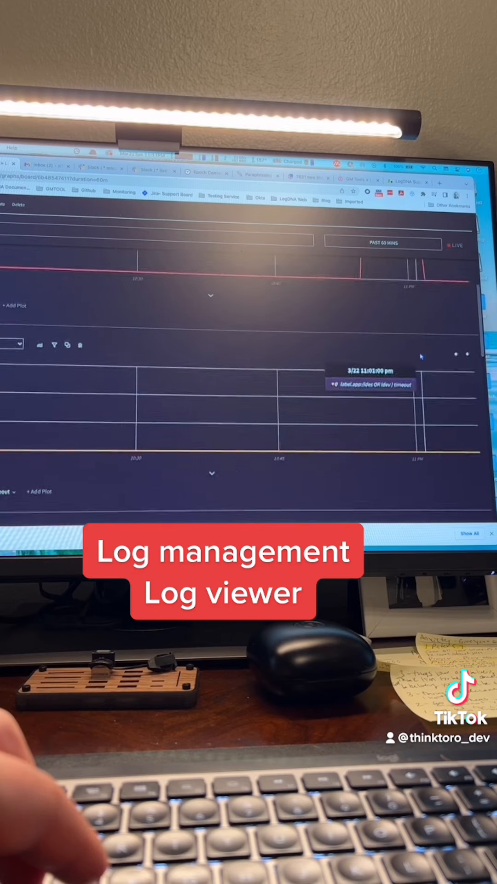
Scroll the LogDNA board to the receive shard failed and timeout spikes near 11 PM
scroll(down, 3)
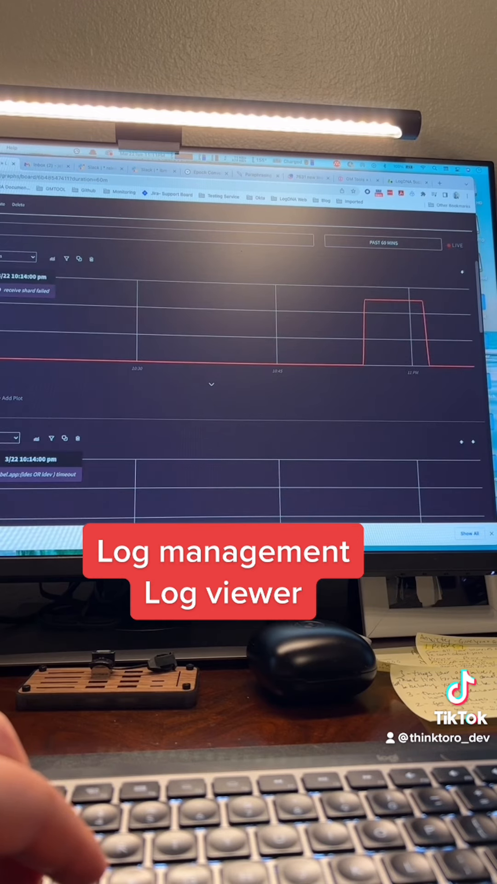
mouse_move(54, 329)
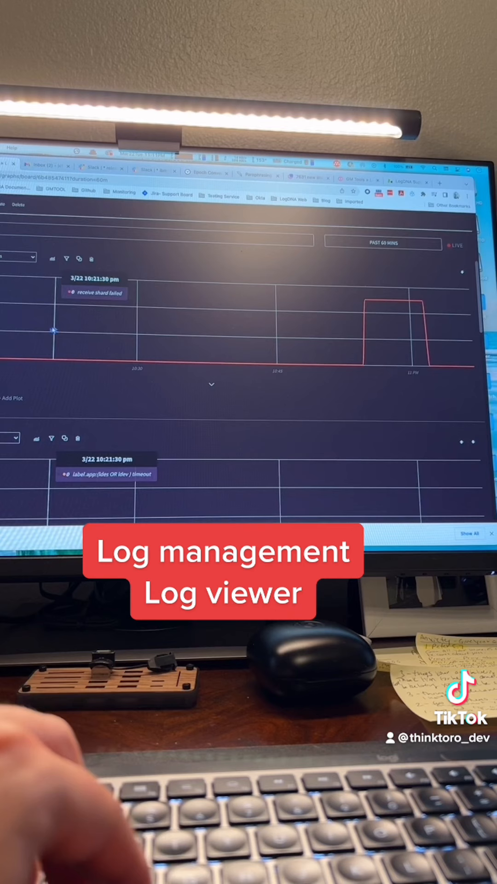